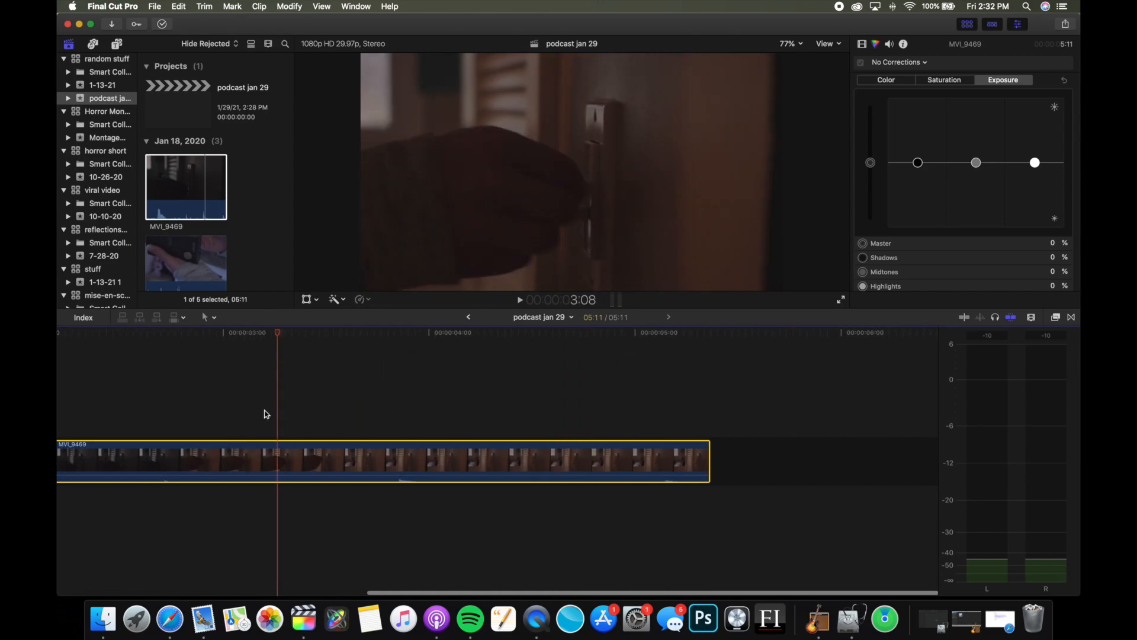
Blade the MVI_9469 clip in two and add a Hue/Saturation Curves correction to the second half
{"action": "left_click", "coordinate": [223, 435]}
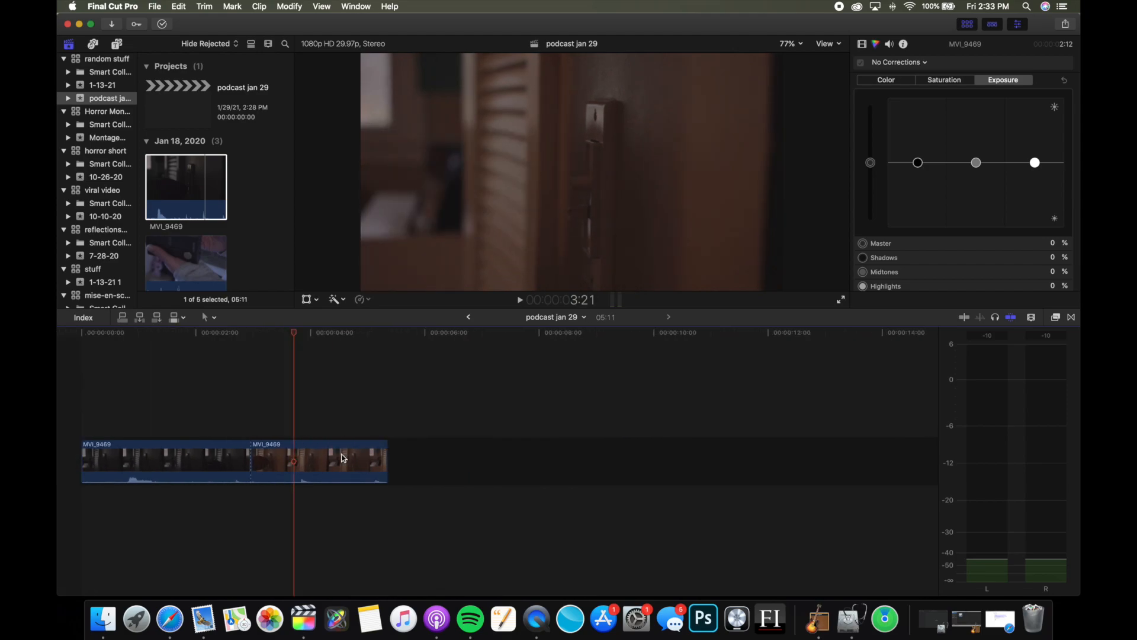
{"action": "left_click", "coordinate": [341, 459]}
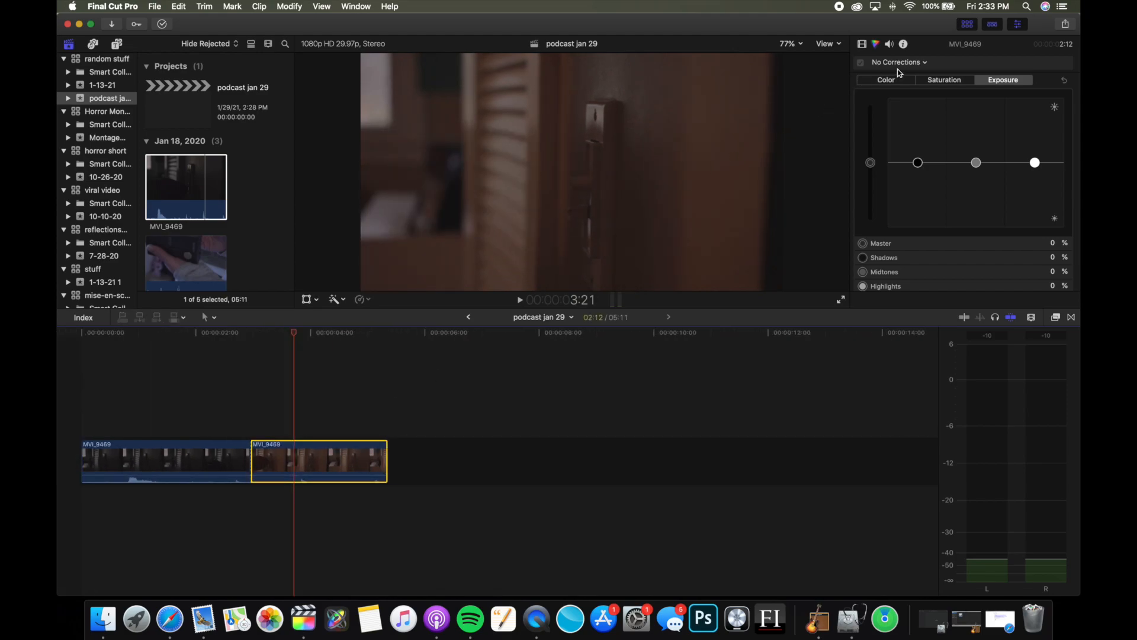
{"action": "left_click", "coordinate": [899, 61]}
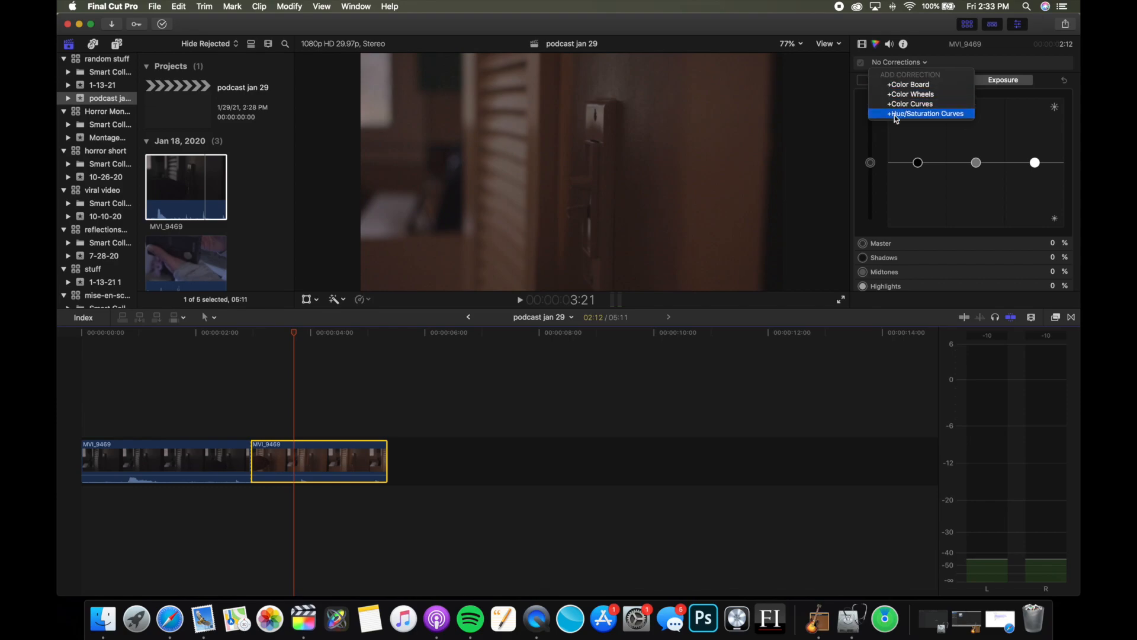
{"action": "left_click", "coordinate": [927, 114]}
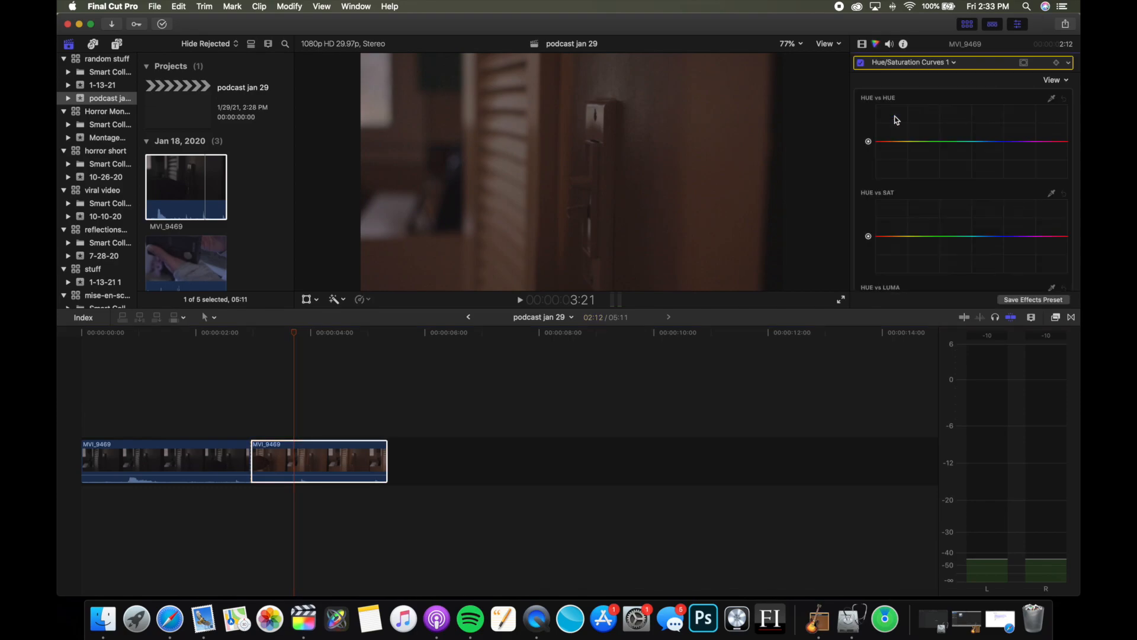
Target Orange on the Hue vs Sat curve and drag its point down to desaturate the door shot
{"action": "scroll", "scroll_direction": "down", "scroll_amount": 3}
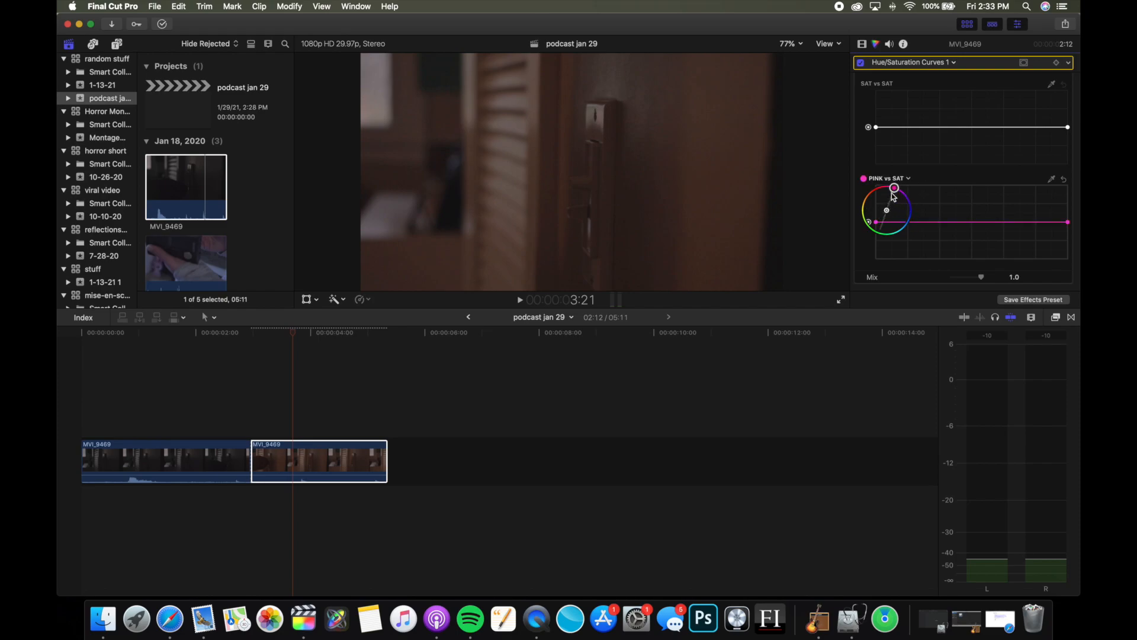
{"action": "left_click", "coordinate": [888, 178]}
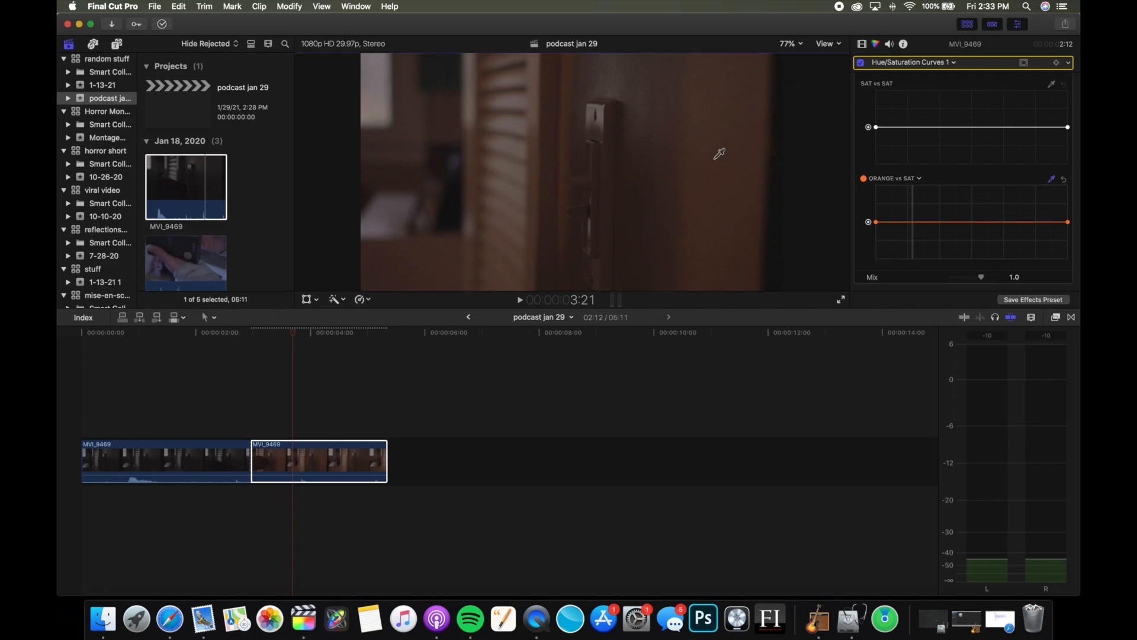
{"action": "mouse_move", "coordinate": [723, 213]}
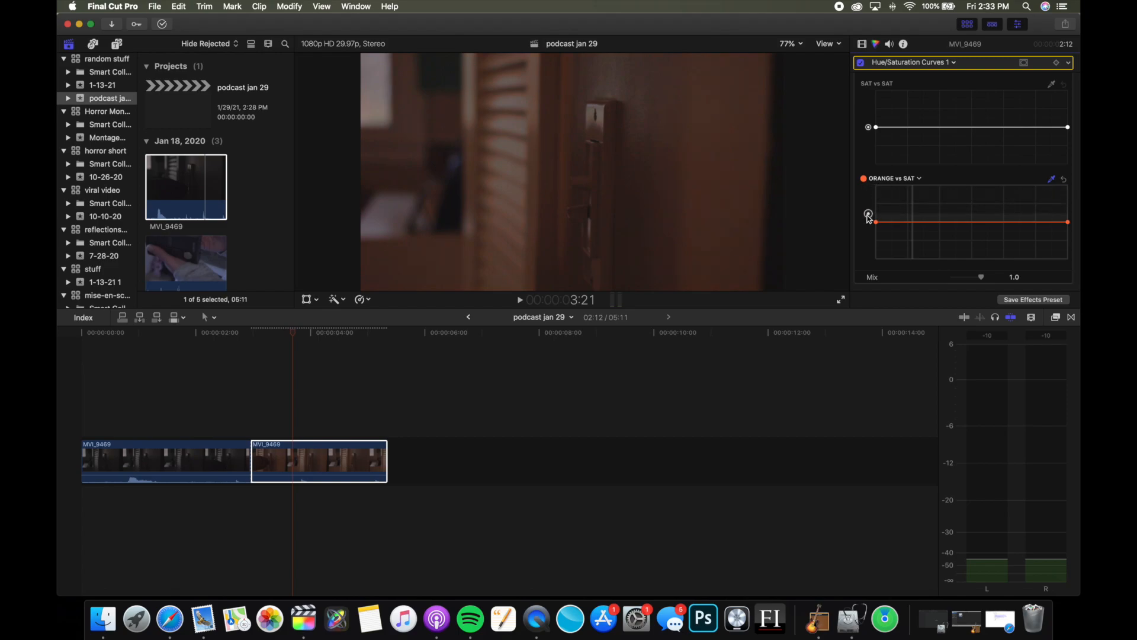
{"action": "left_click_drag", "start_coordinate": [868, 214], "coordinate": [868, 259]}
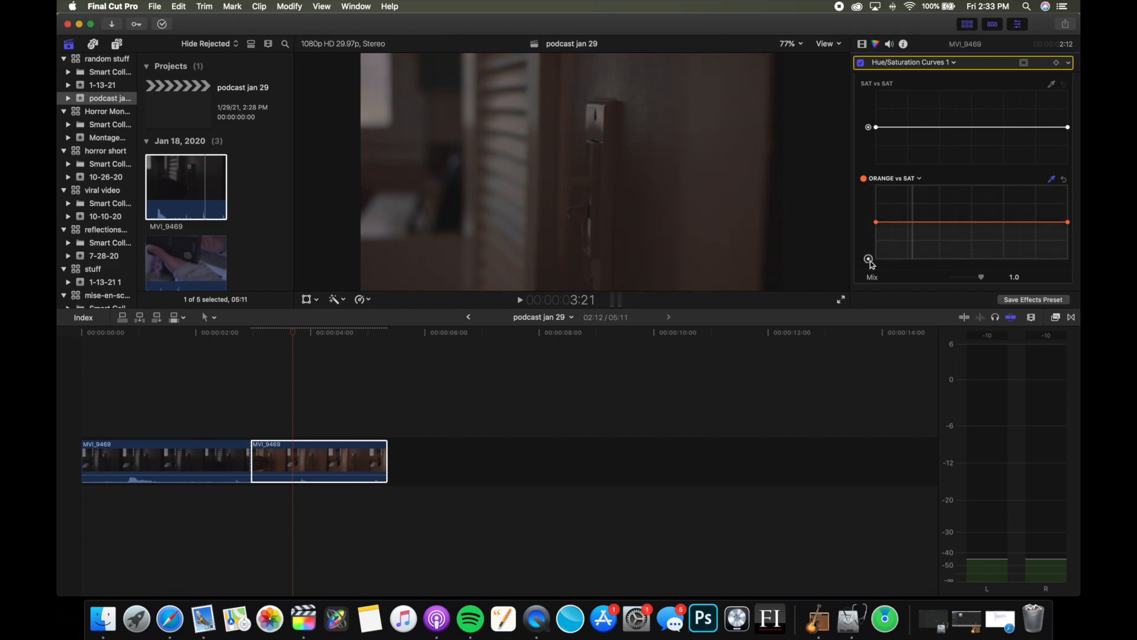